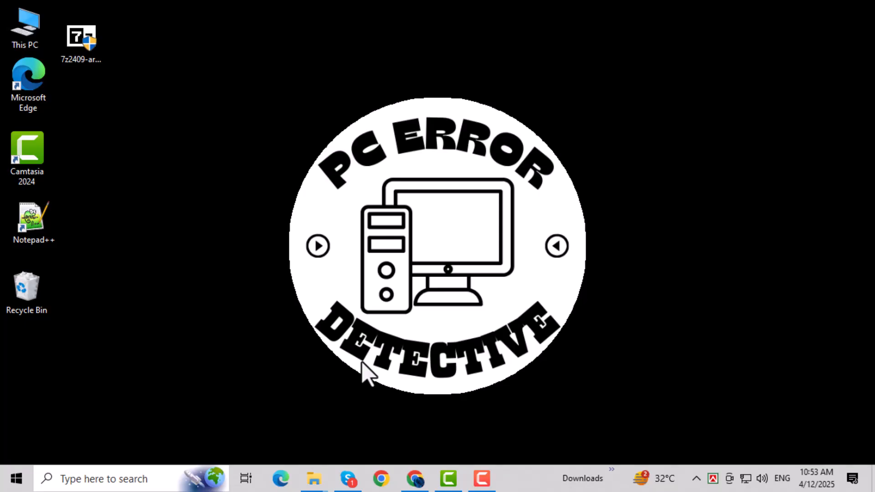
pyautogui.moveTo(306, 380)
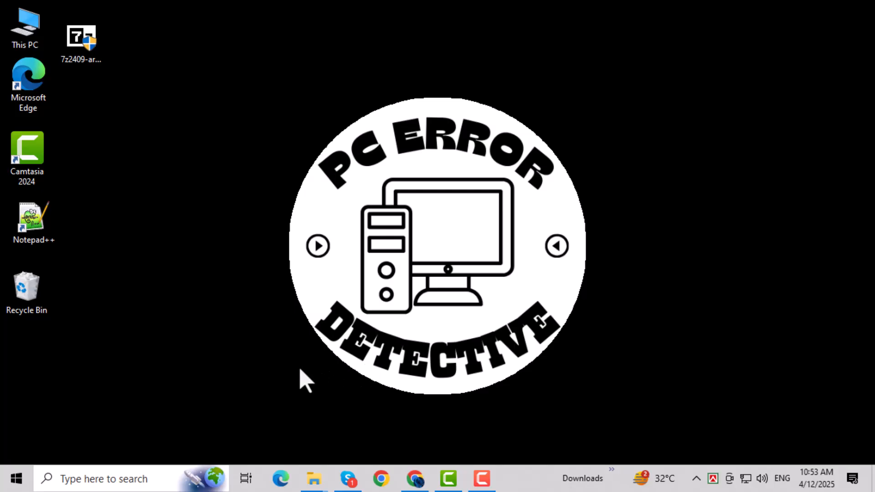
pyautogui.moveTo(123, 446)
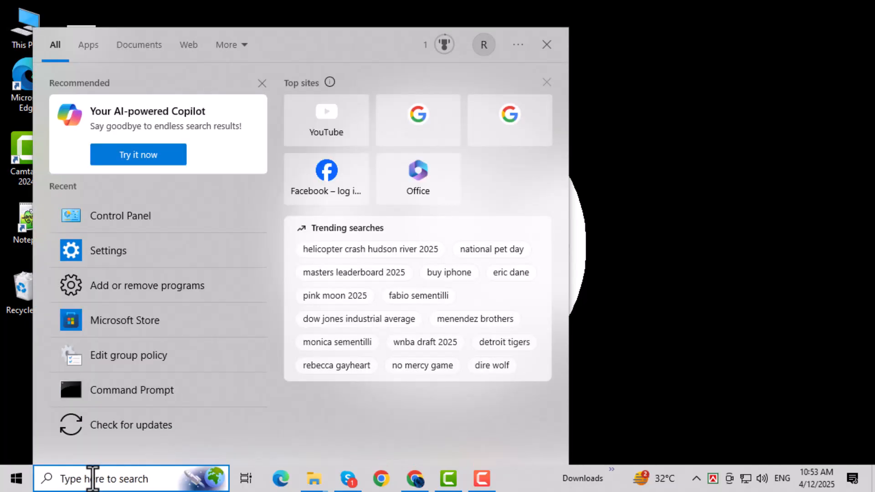
# - Search Windows for "control" and launch Control Panel from the best match
pyautogui.write('control')
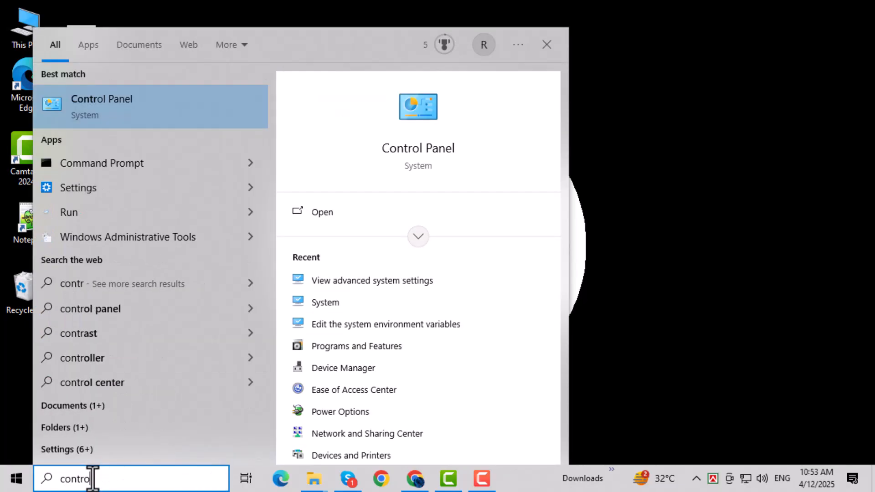
pyautogui.write('l')
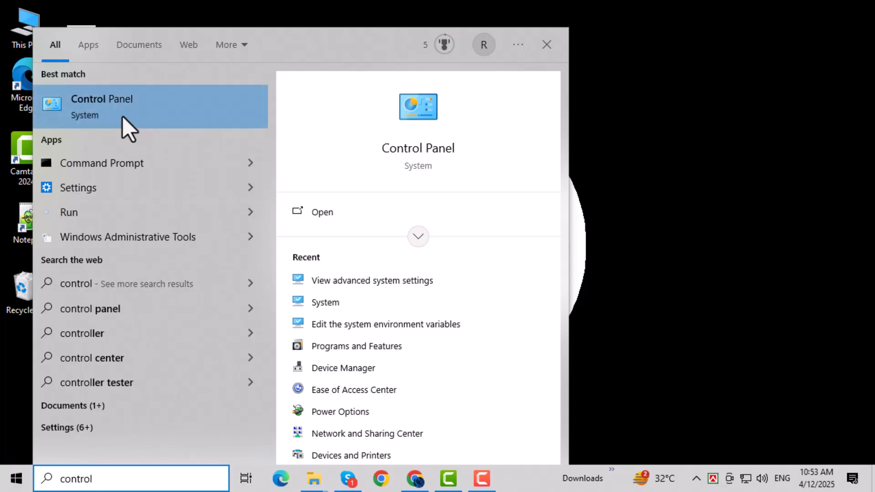
pyautogui.moveTo(164, 114)
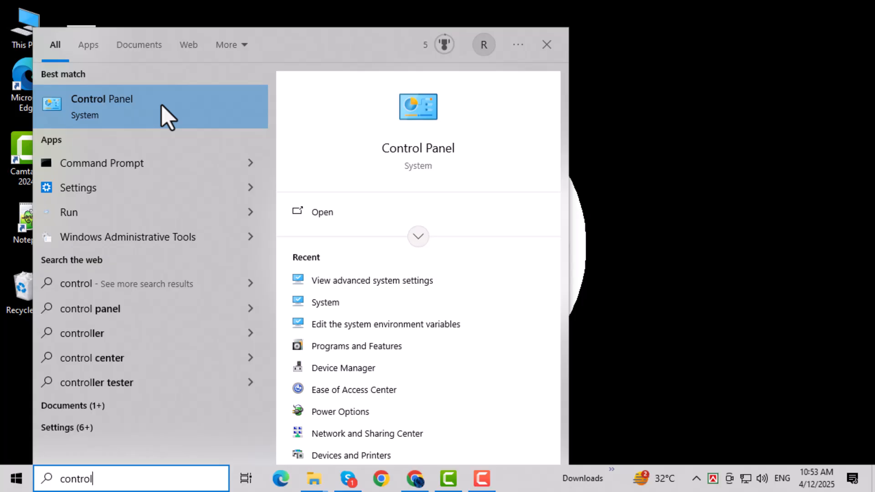
pyautogui.click(101, 107)
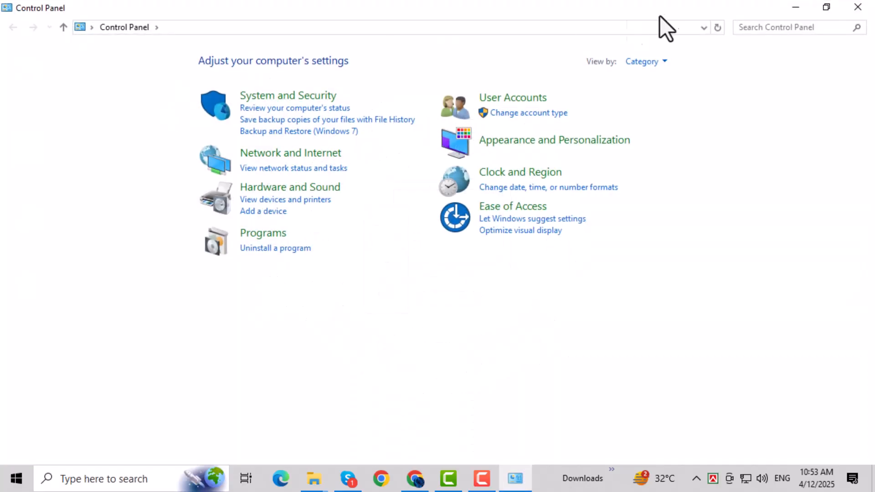
# - Search Control Panel for "Advanced system settings" to list the System result
pyautogui.click(793, 27)
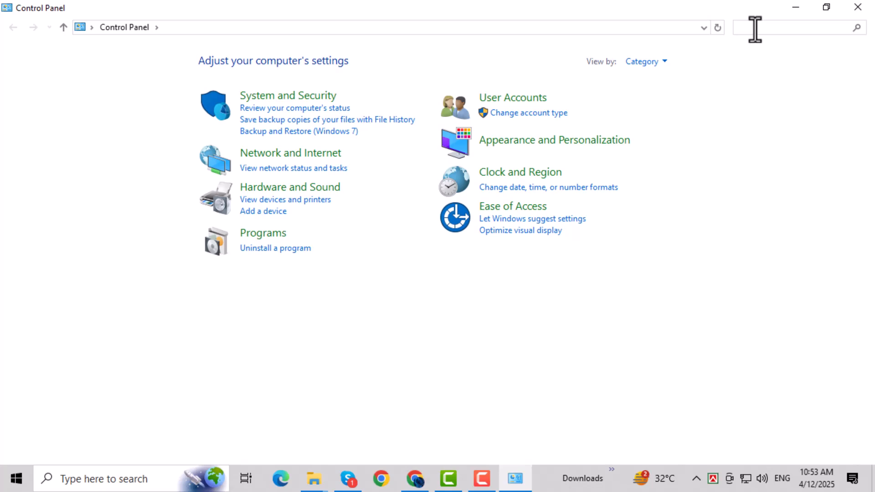
pyautogui.click(793, 28)
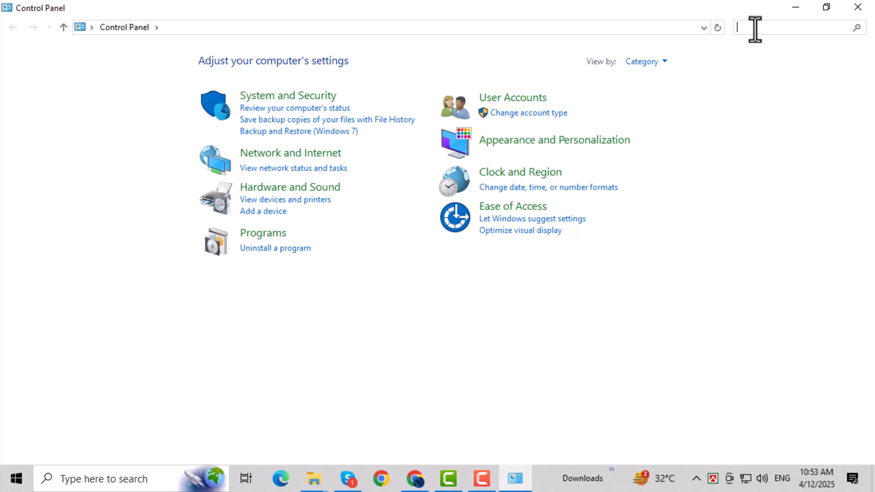
pyautogui.write('Advanced system settings')
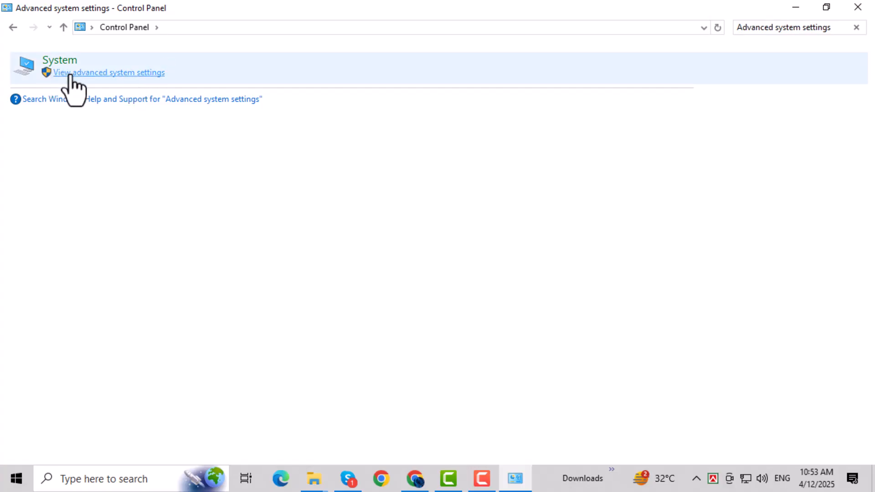
# - Reach the Advanced performance options showing the 2944 MB paging file total
pyautogui.click(109, 72)
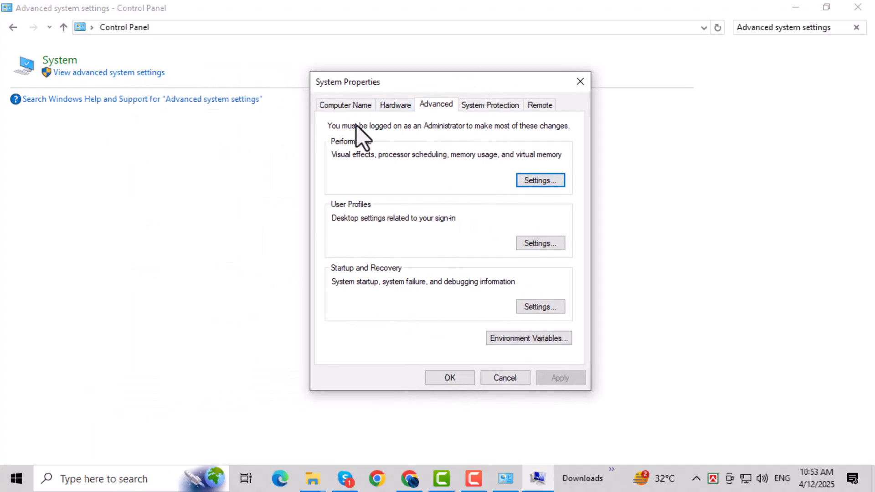
pyautogui.moveTo(470, 151)
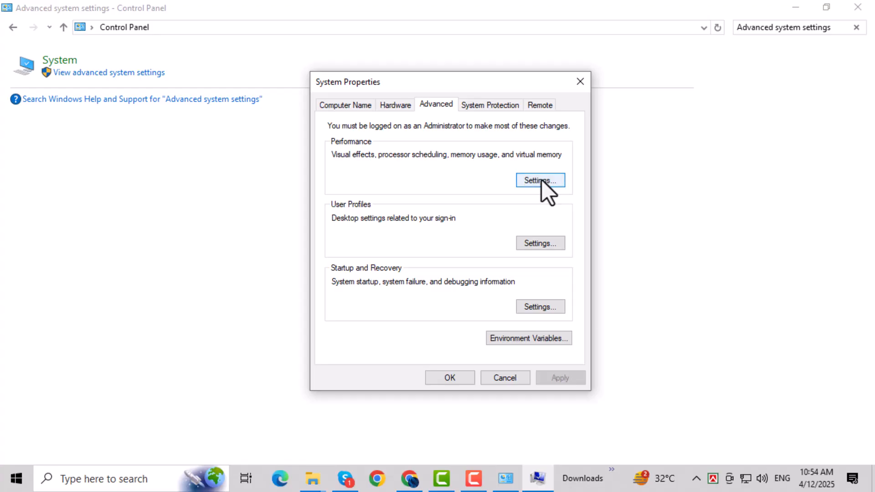
pyautogui.click(540, 180)
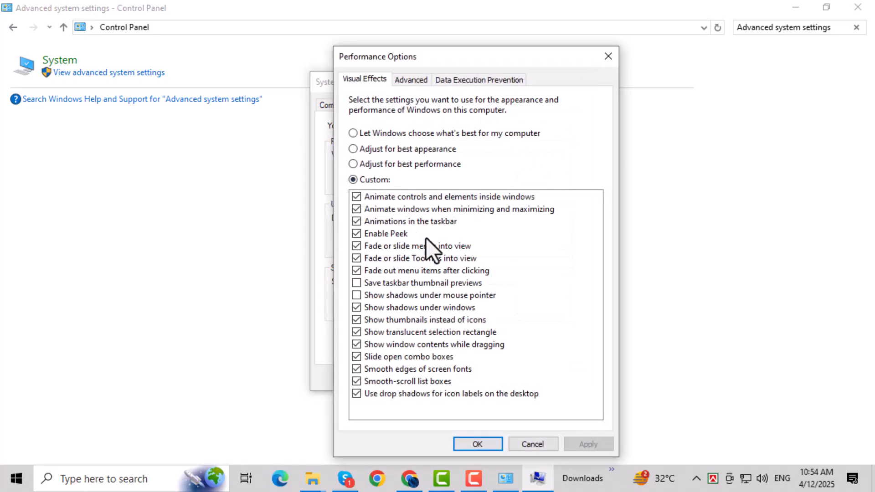
pyautogui.moveTo(469, 192)
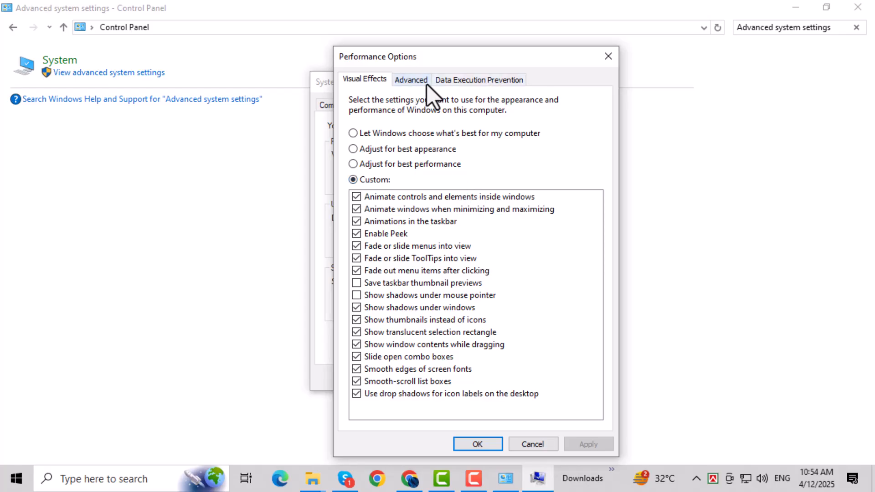
pyautogui.click(411, 80)
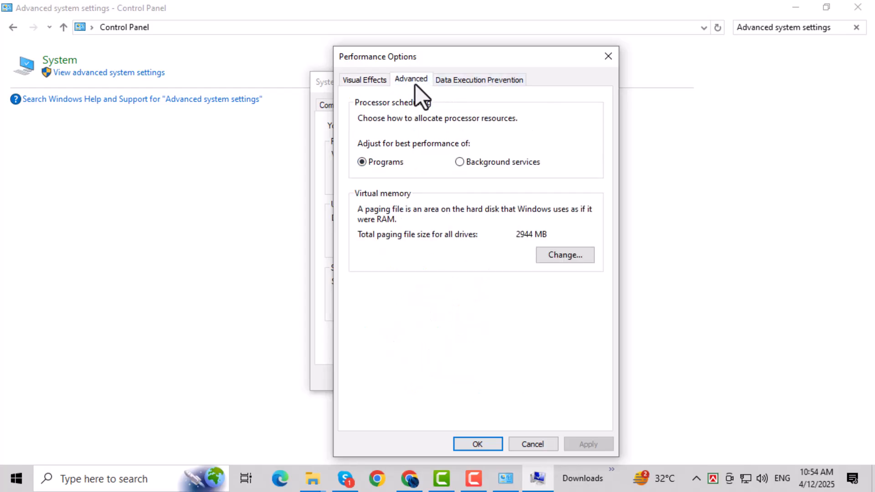
pyautogui.moveTo(471, 229)
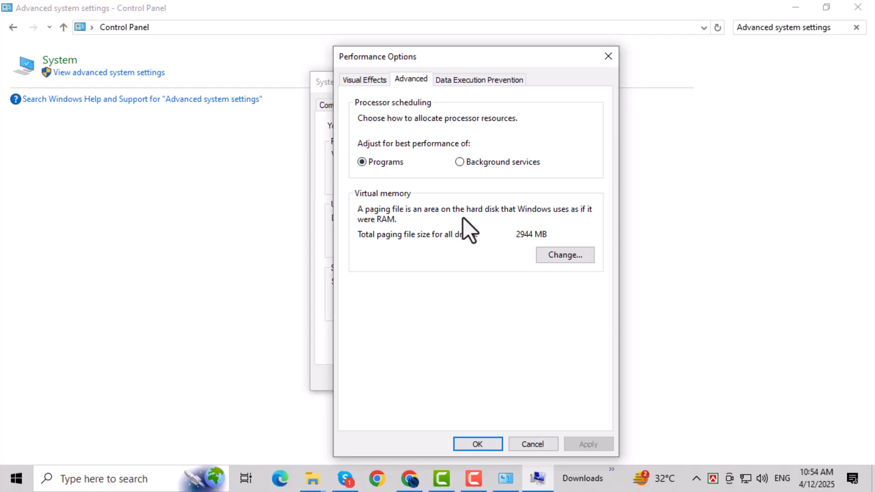
pyautogui.moveTo(440, 98)
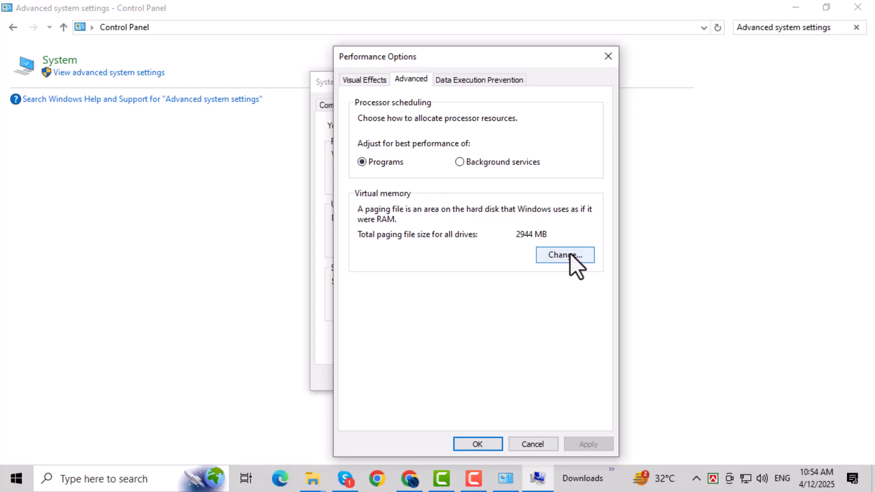
# - Disable automatic management and set drive C: to no paging file, accepting the warning
pyautogui.click(564, 255)
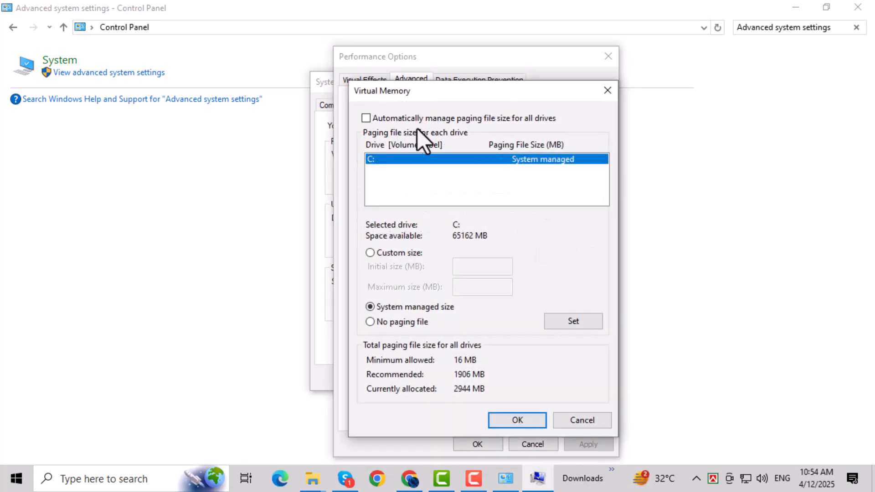
pyautogui.click(365, 118)
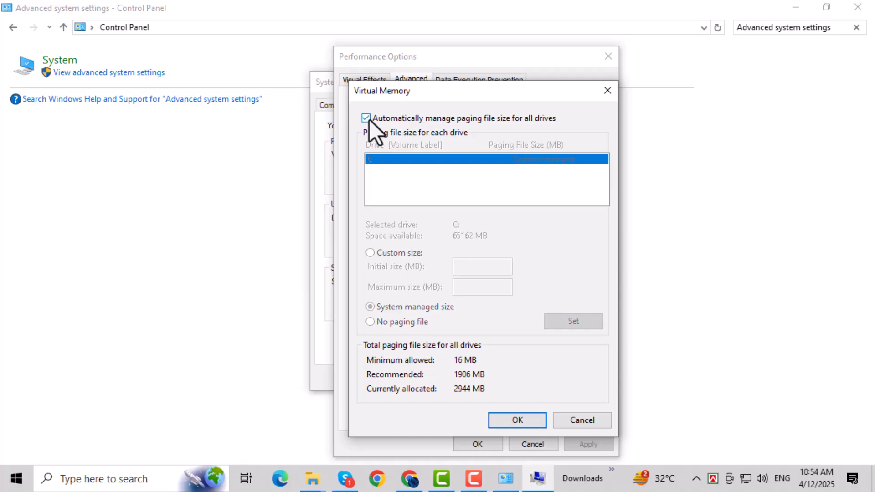
pyautogui.click(365, 118)
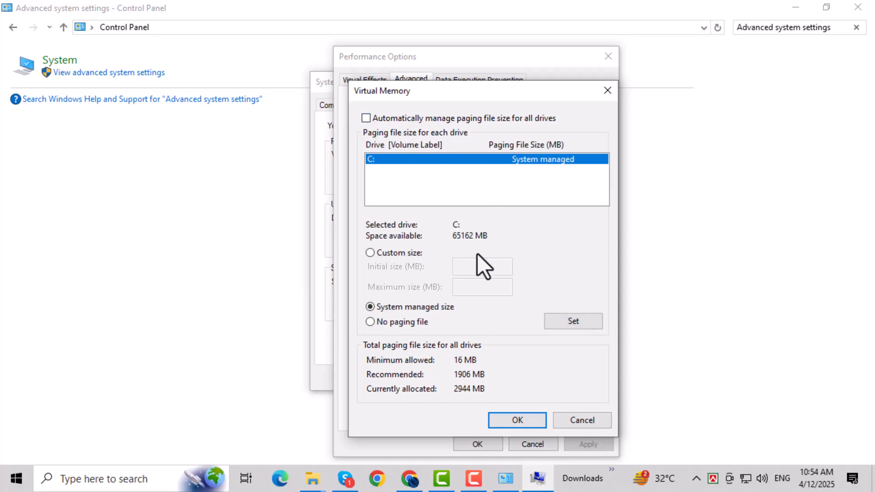
pyautogui.moveTo(516, 254)
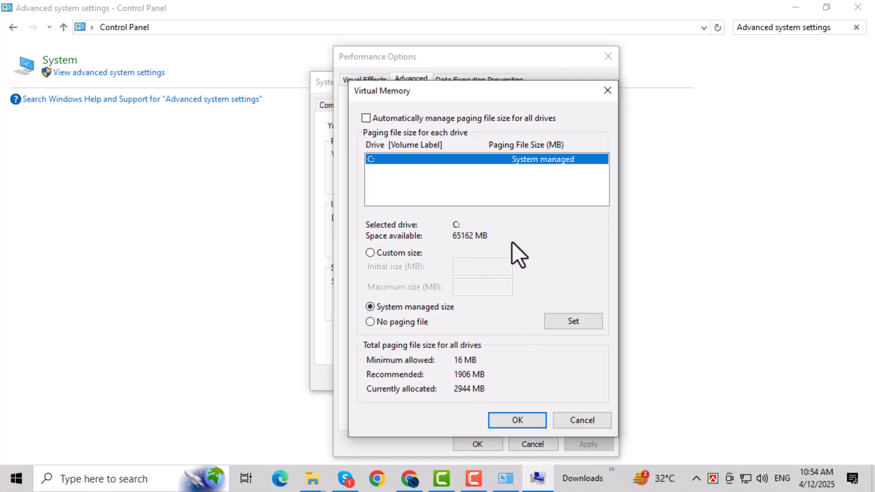
pyautogui.moveTo(453, 312)
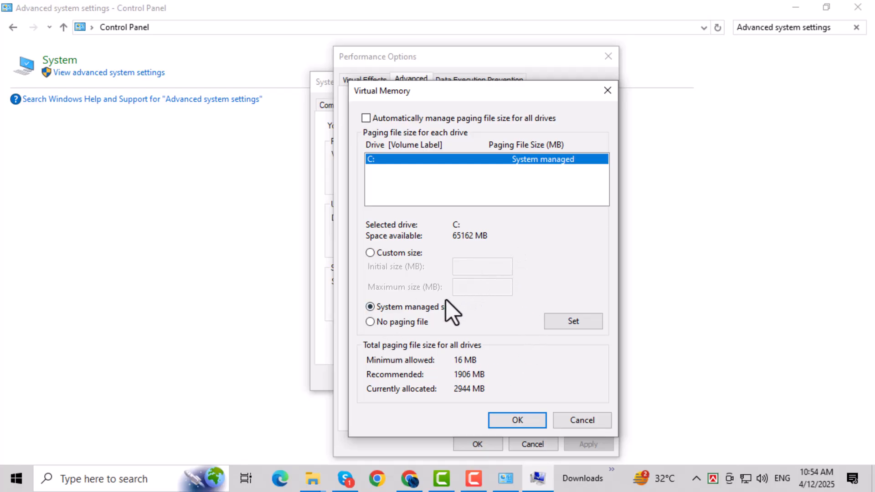
pyautogui.moveTo(374, 338)
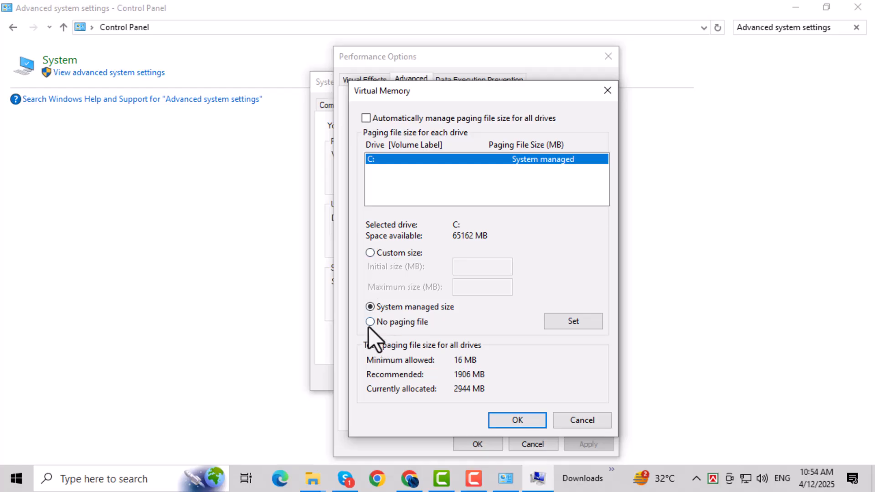
pyautogui.click(370, 321)
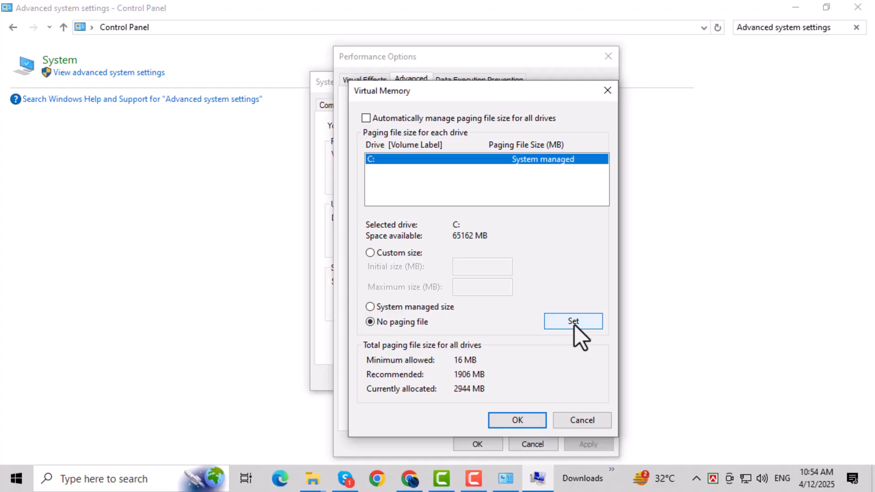
pyautogui.click(573, 320)
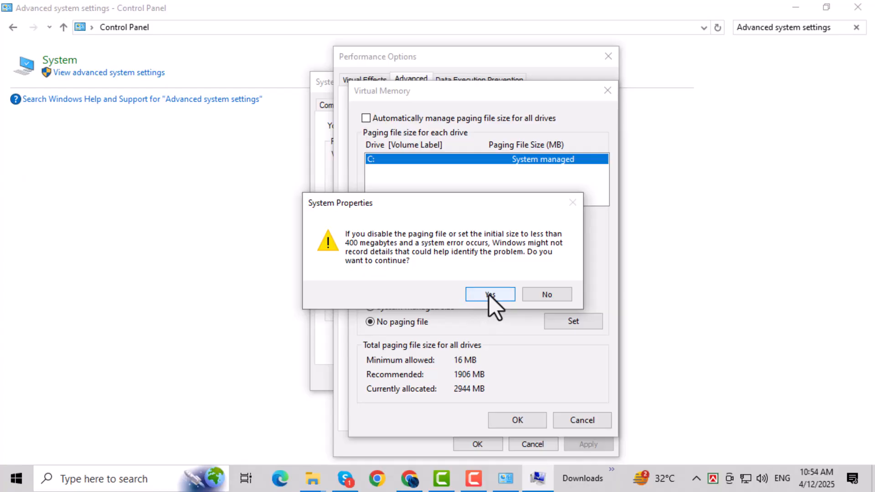
pyautogui.click(489, 294)
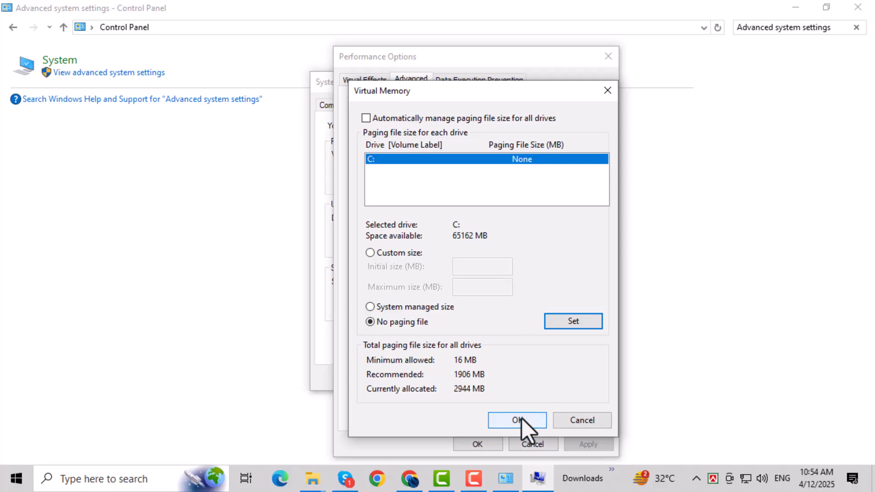
# - Confirm the virtual memory change and dismiss the restart-required notice
pyautogui.click(517, 420)
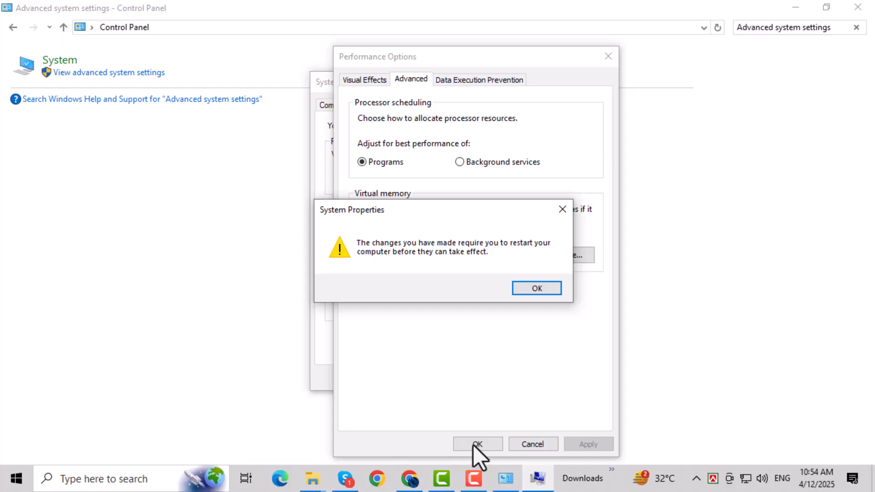
pyautogui.moveTo(577, 415)
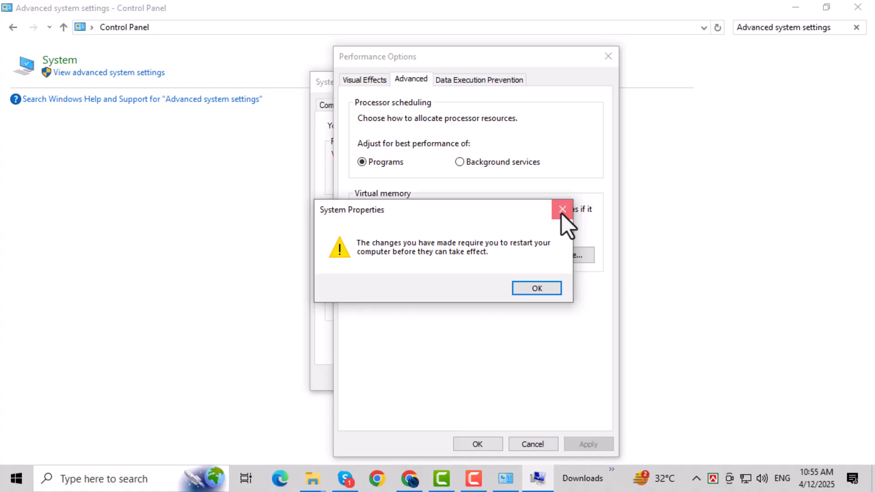
pyautogui.click(536, 288)
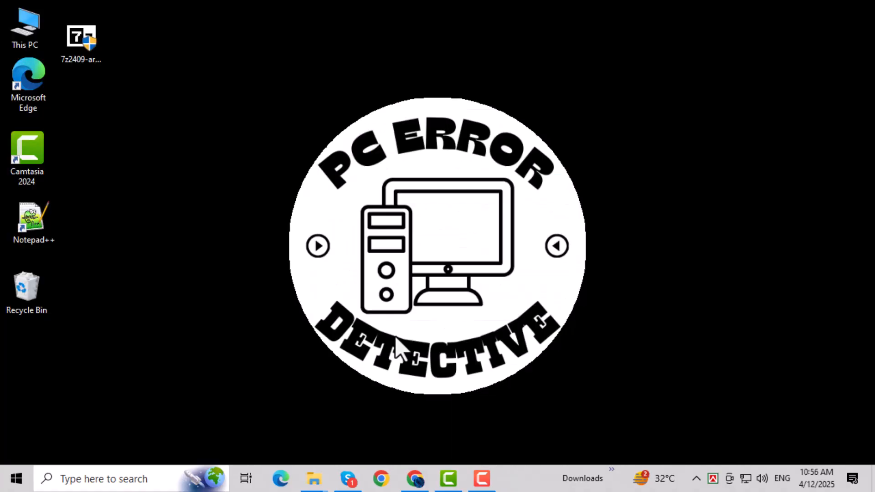
pyautogui.moveTo(273, 399)
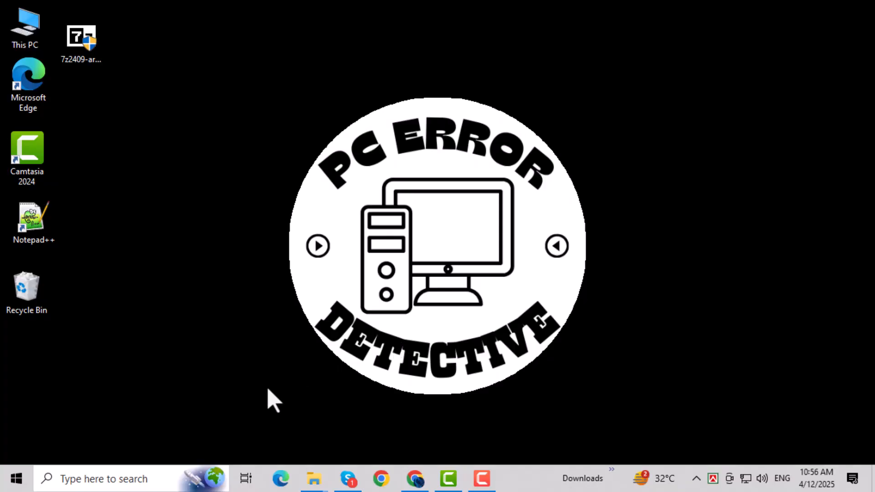
pyautogui.moveTo(97, 441)
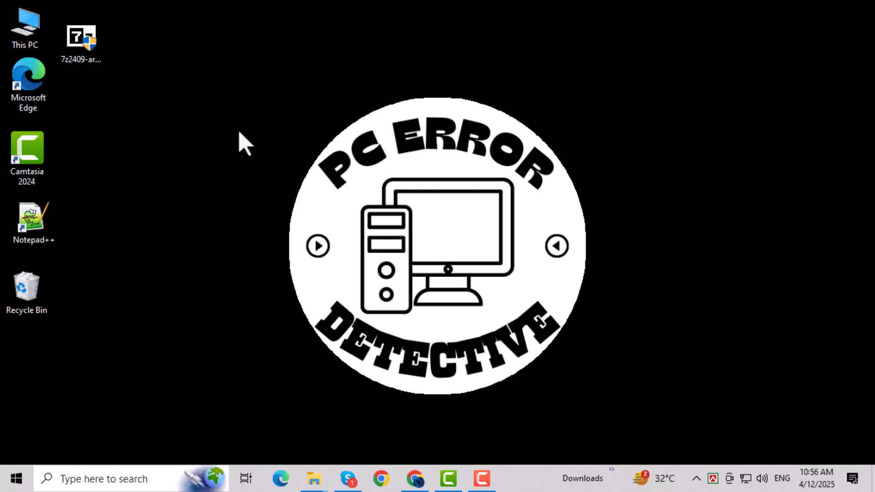
# - Launch cmd with Run as administrator for an elevated Command Prompt
pyautogui.click(514, 478)
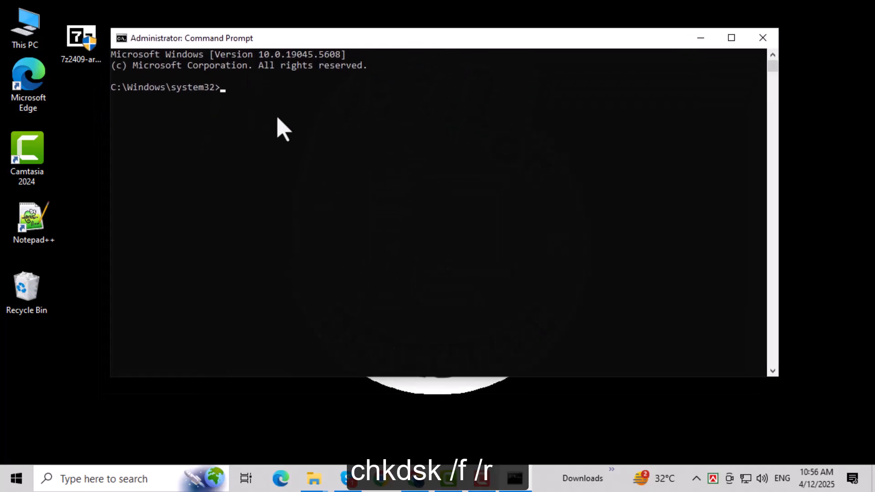
# - Run chkdsk /f /r and answer y to schedule the check at next restart
pyautogui.write('chkdsk /f /r')
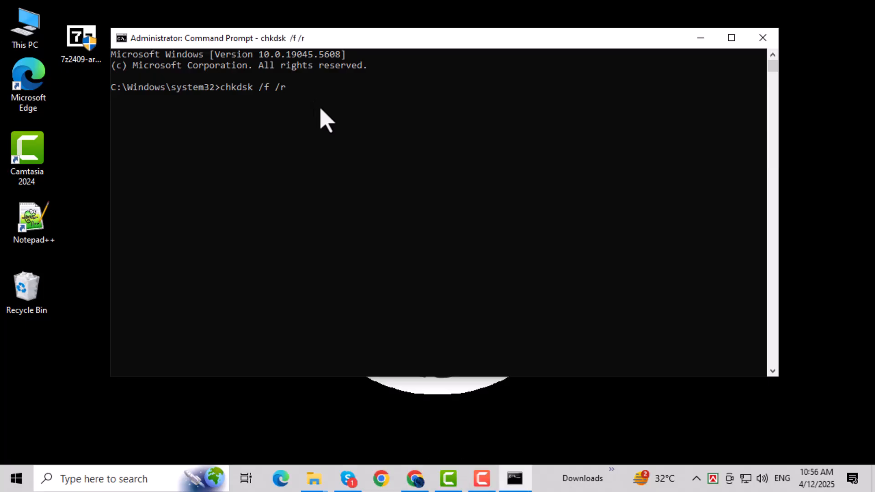
pyautogui.press('enter')
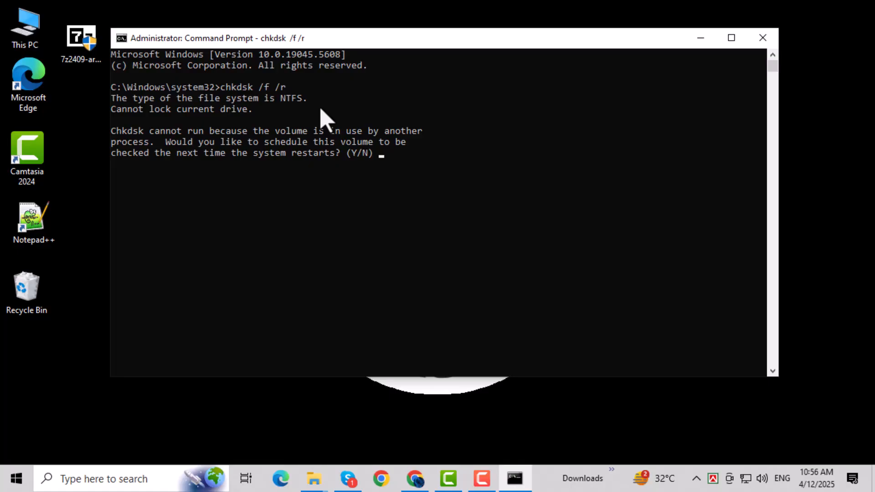
pyautogui.write('y')
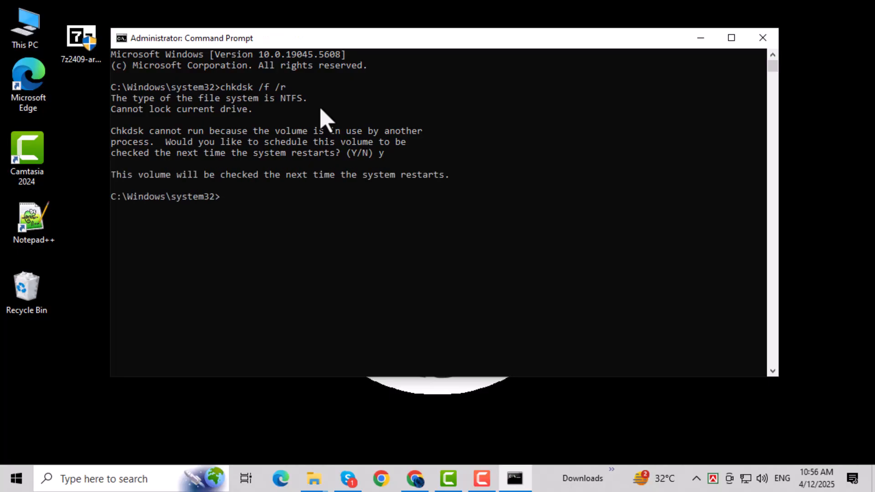